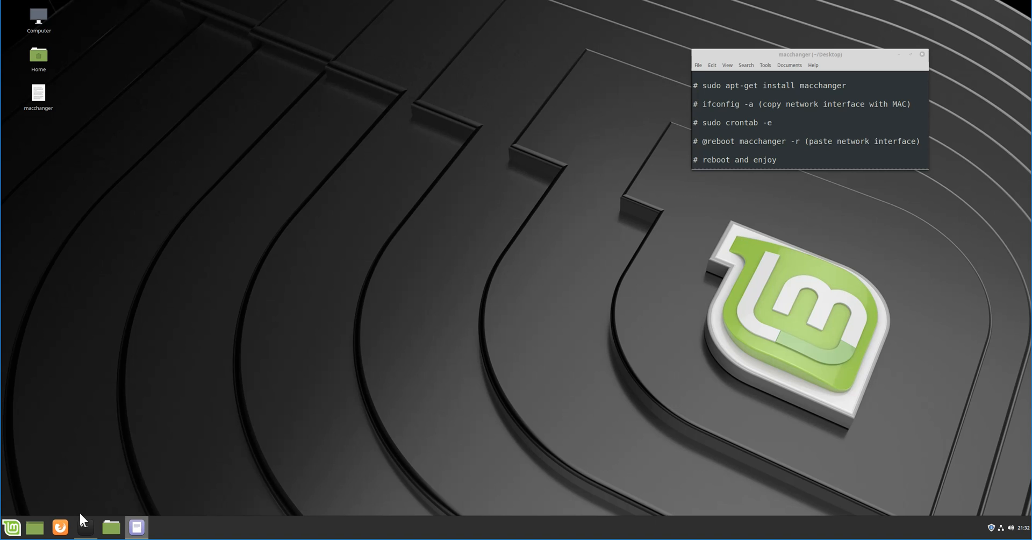
Launch a terminal window beside the macchanger notes.
{"action": "left_click", "coordinate": [84, 527]}
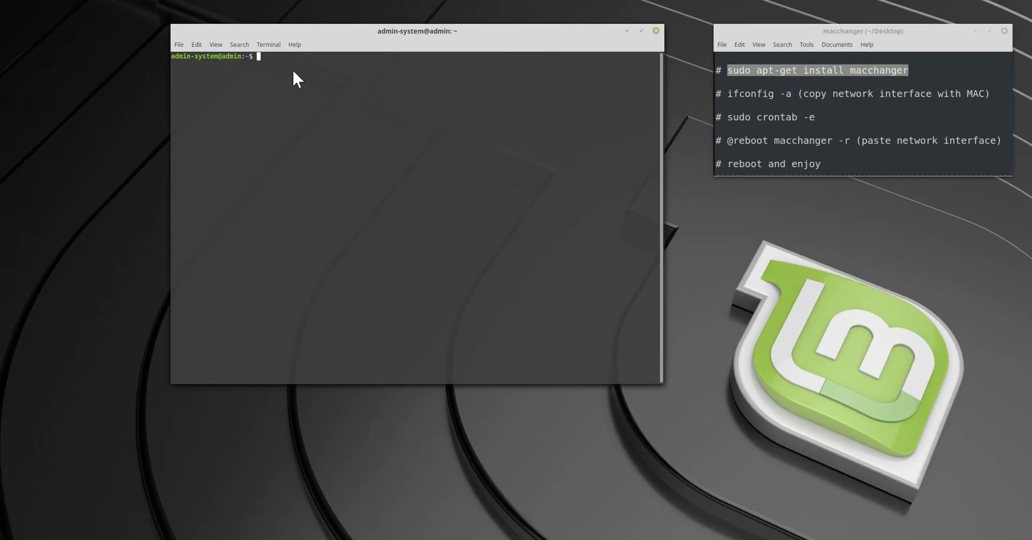
Install macchanger with 'sudo apt-get install macchanger', then begin the ifconfig command.
{"action": "type", "text": "sudo ap"}
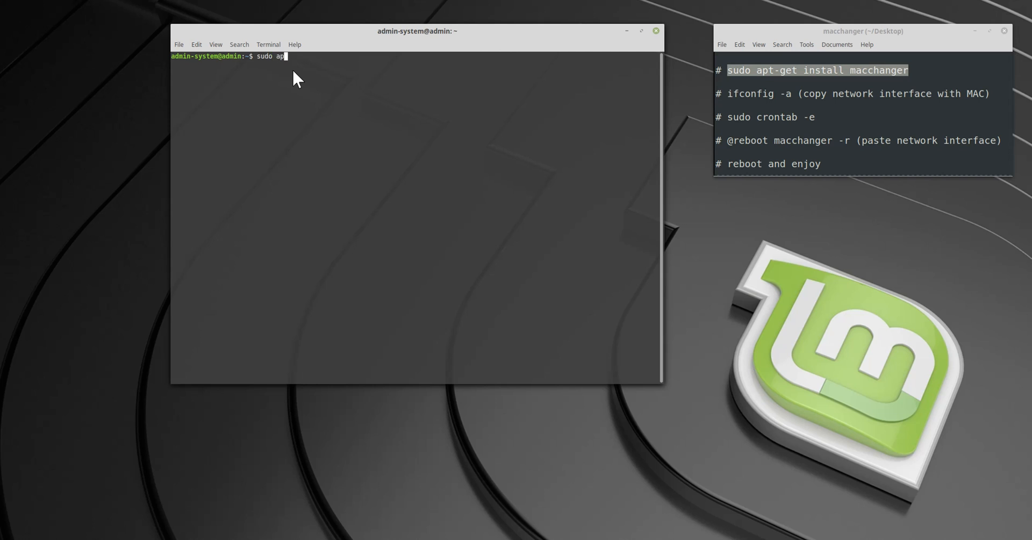
{"action": "type", "text": "t-get i"}
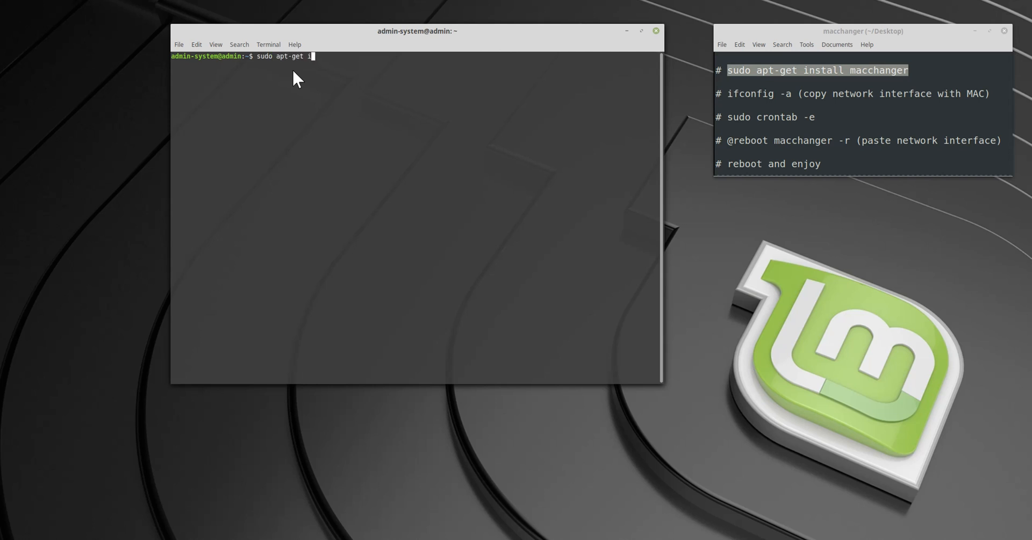
{"action": "type", "text": "nstall"}
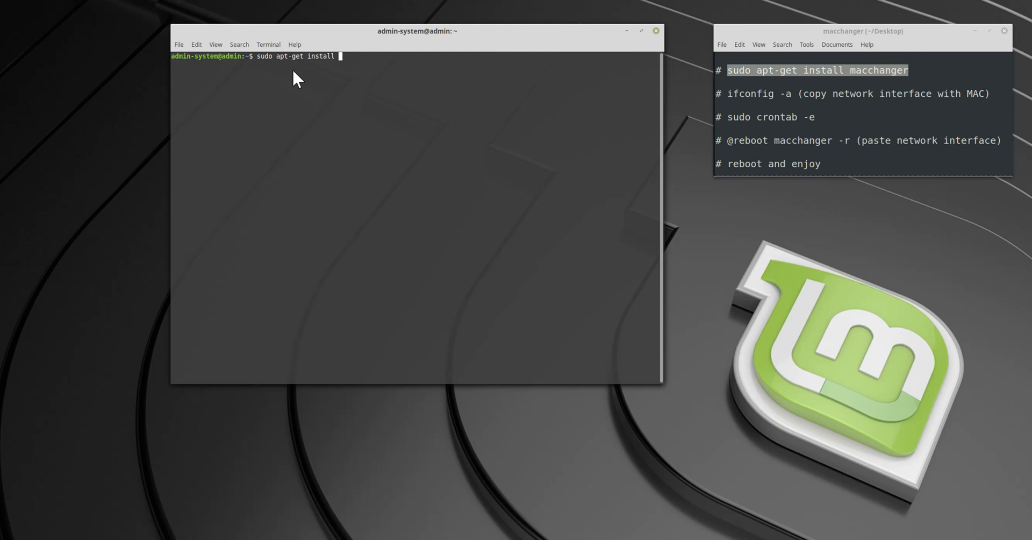
{"action": "type", "text": "macchanger"}
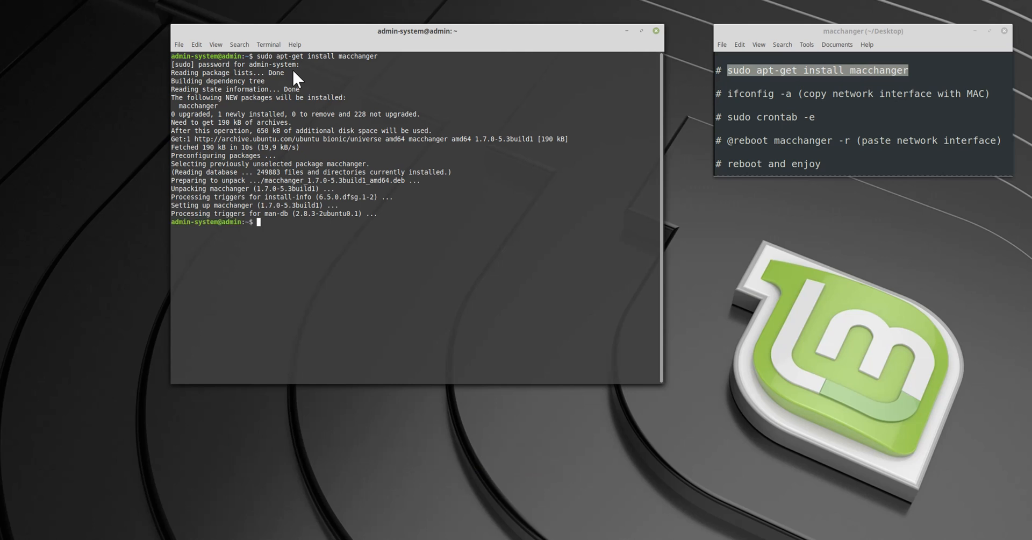
{"action": "type", "text": "ifconfig -"}
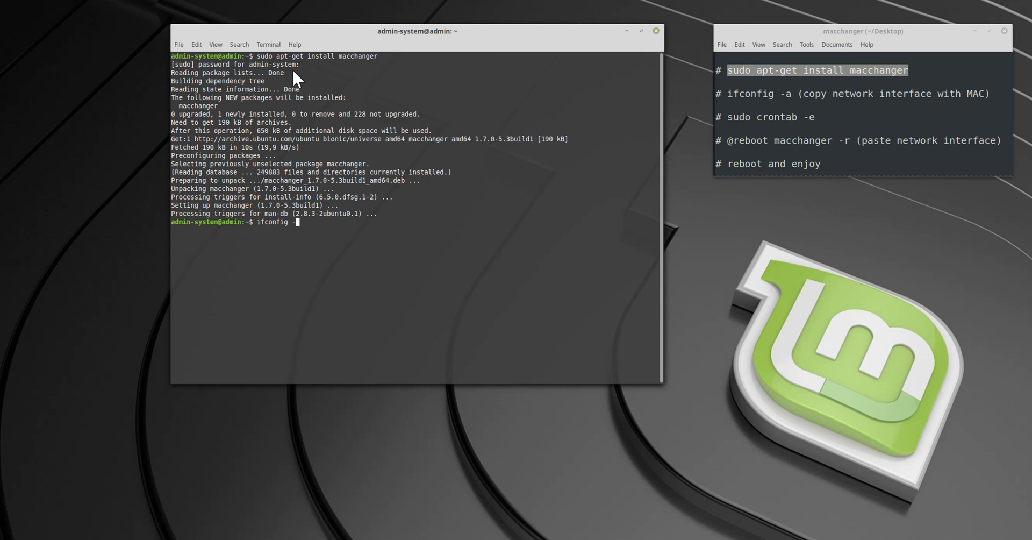
Run 'ifconfig -a' and select the ens32 interface name from the output.
{"action": "type", "text": "a"}
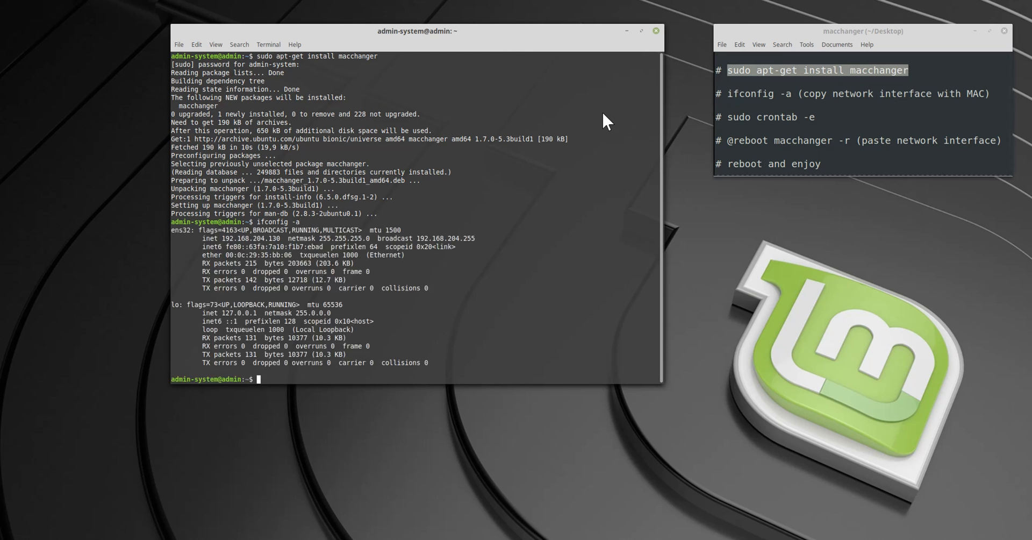
{"action": "mouse_move", "coordinate": [735, 151]}
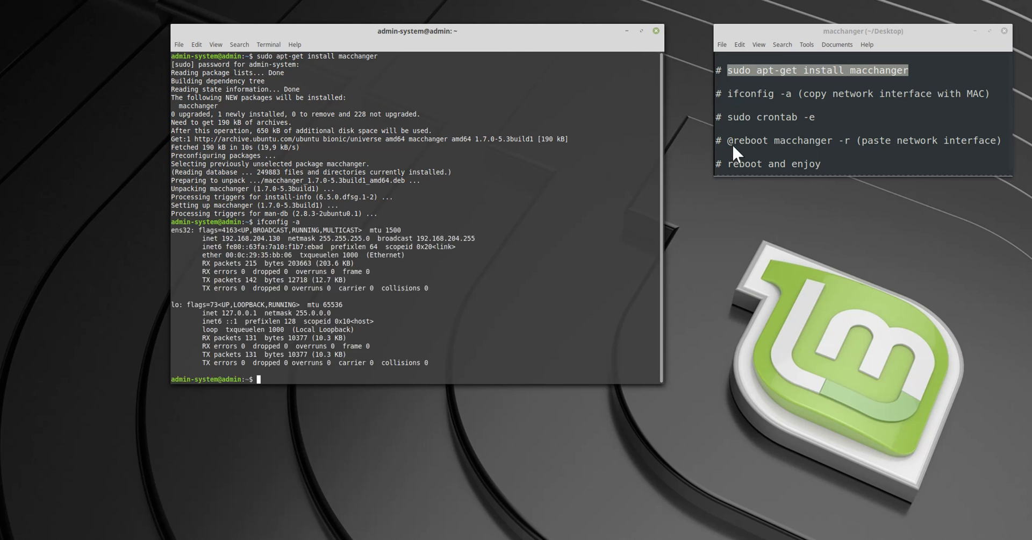
{"action": "double_click", "coordinate": [757, 93]}
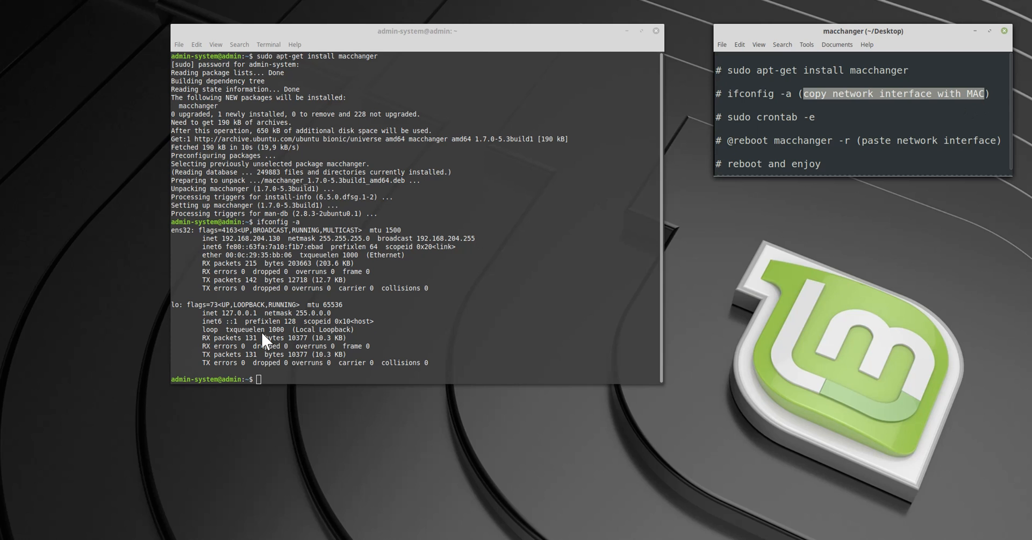
{"action": "mouse_move", "coordinate": [297, 246]}
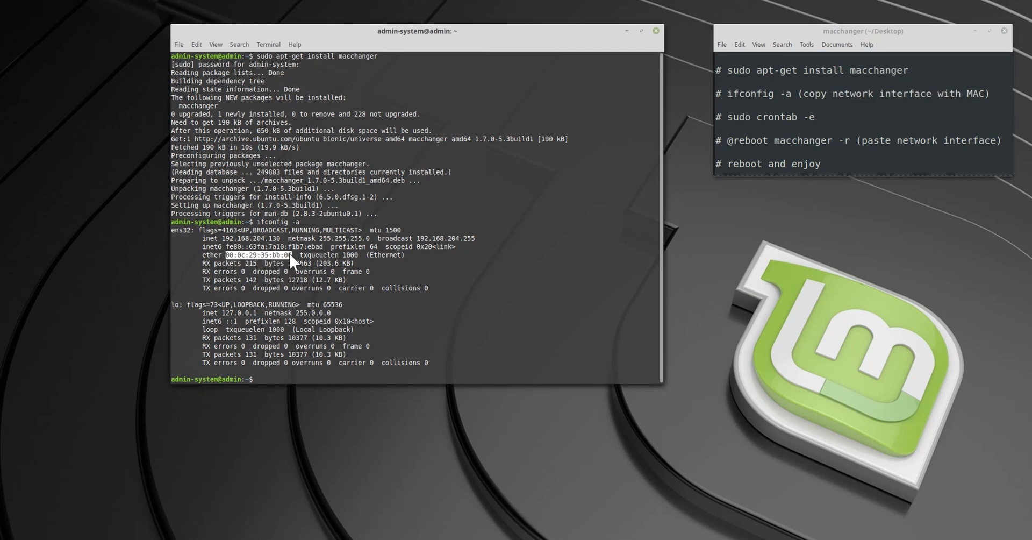
{"action": "mouse_move", "coordinate": [300, 264]}
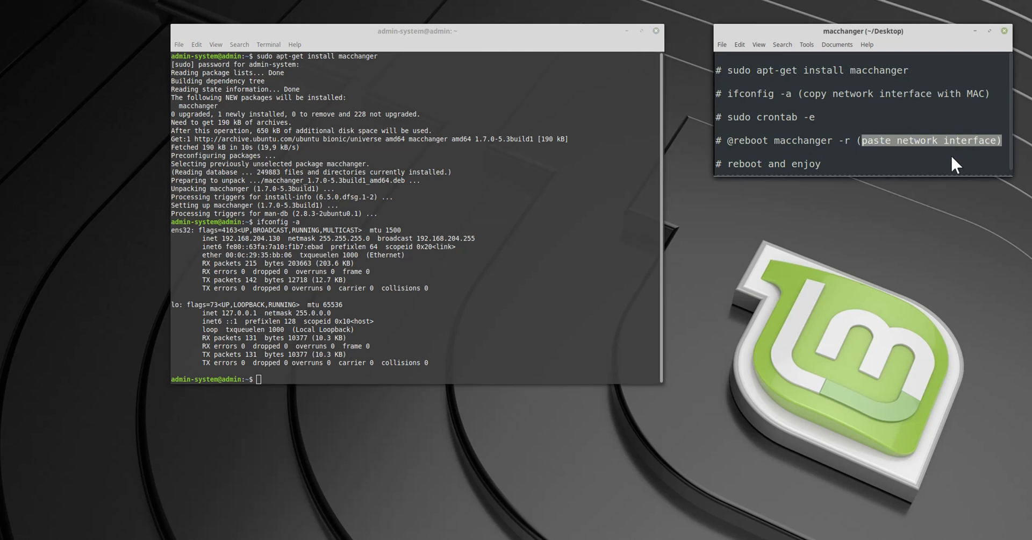
{"action": "key", "text": "Delete"}
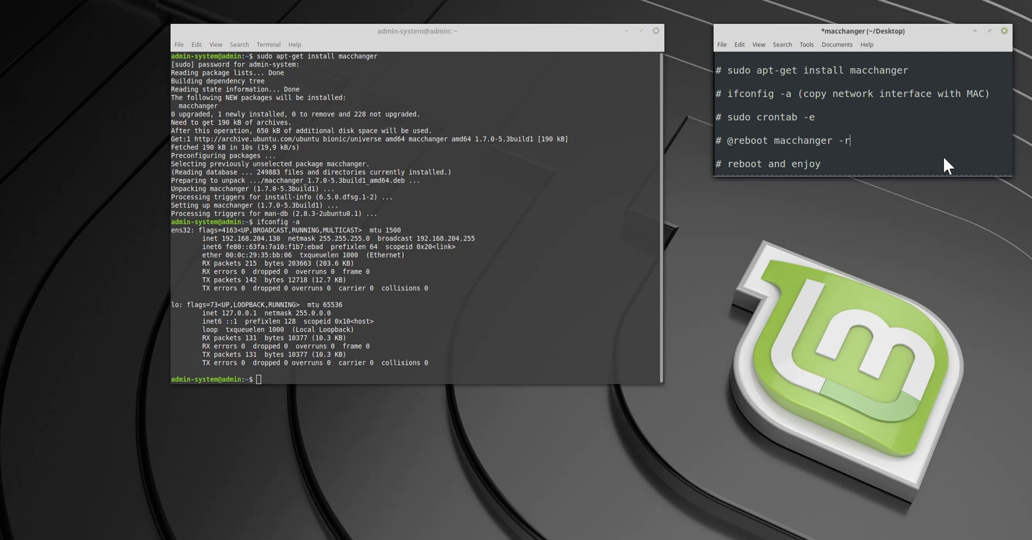
{"action": "mouse_move", "coordinate": [897, 146]}
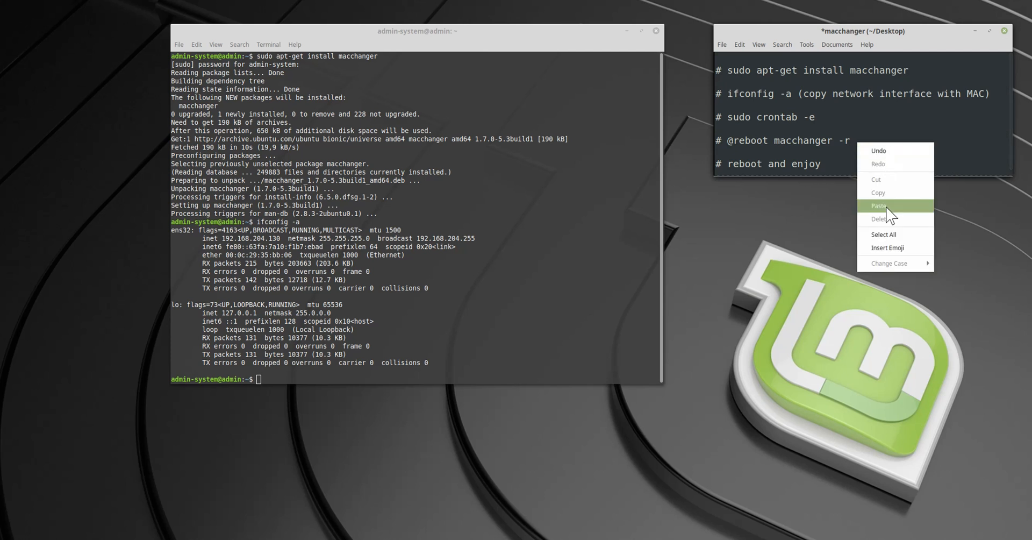
{"action": "left_click", "coordinate": [880, 205]}
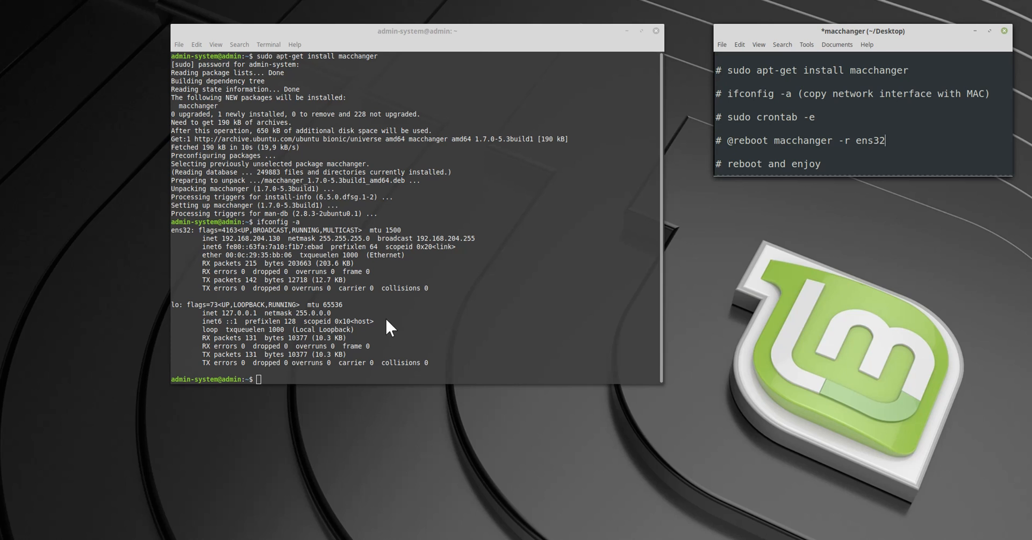
{"action": "mouse_move", "coordinate": [426, 323]}
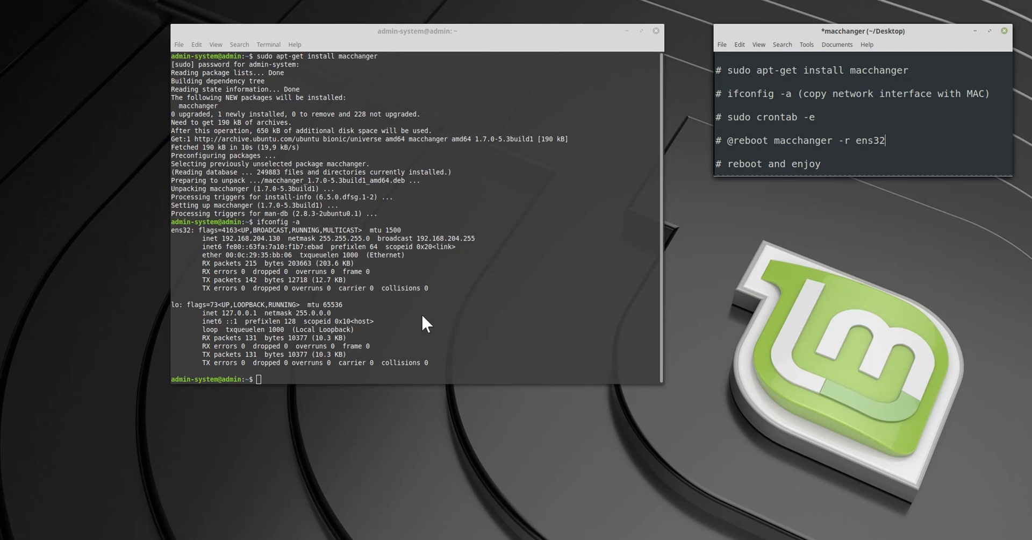
{"action": "mouse_move", "coordinate": [738, 159]}
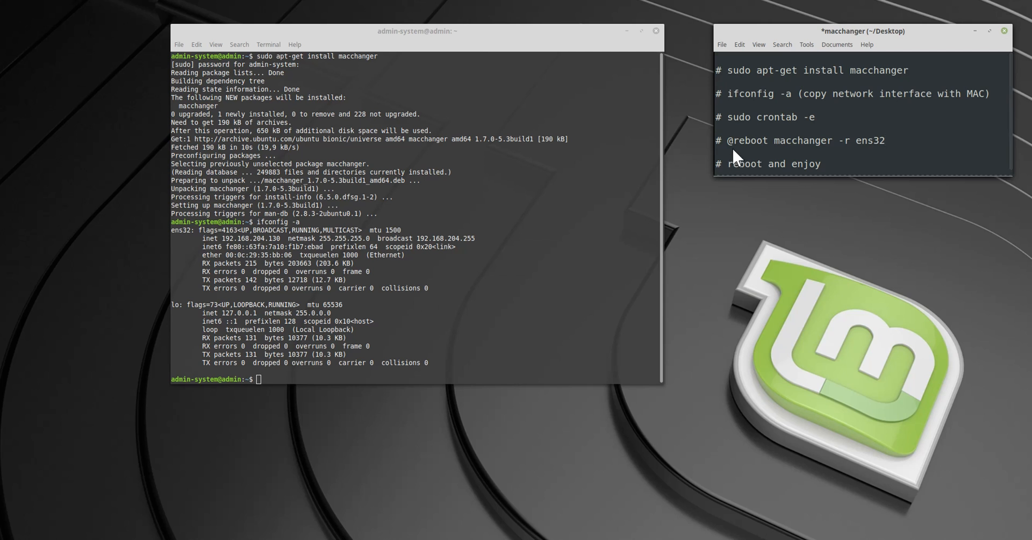
{"action": "double_click", "coordinate": [761, 117]}
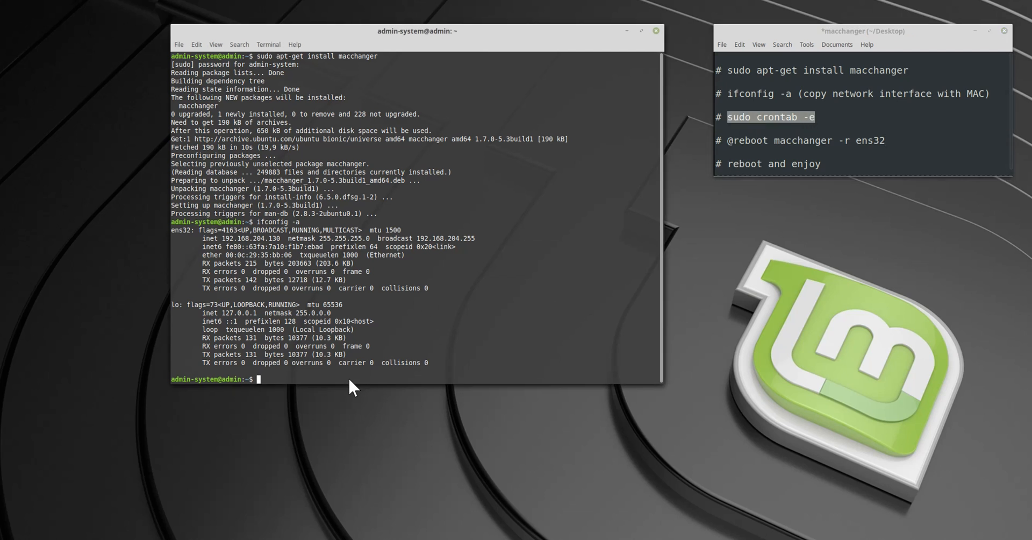
Run 'sudo crontab -e' and choose option 1 (/bin/nano) as the editor.
{"action": "type", "text": "sudo c"}
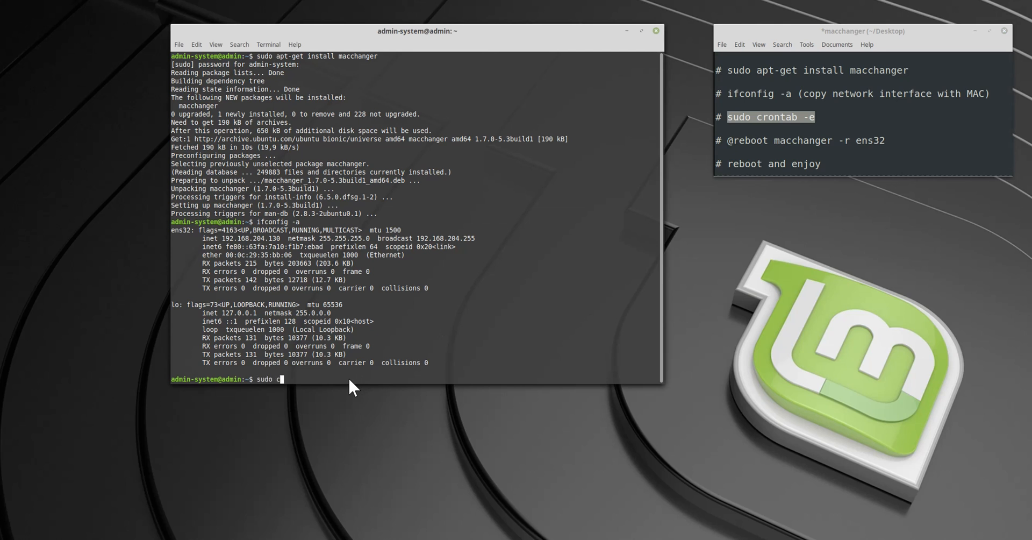
{"action": "type", "text": "rontab -e"}
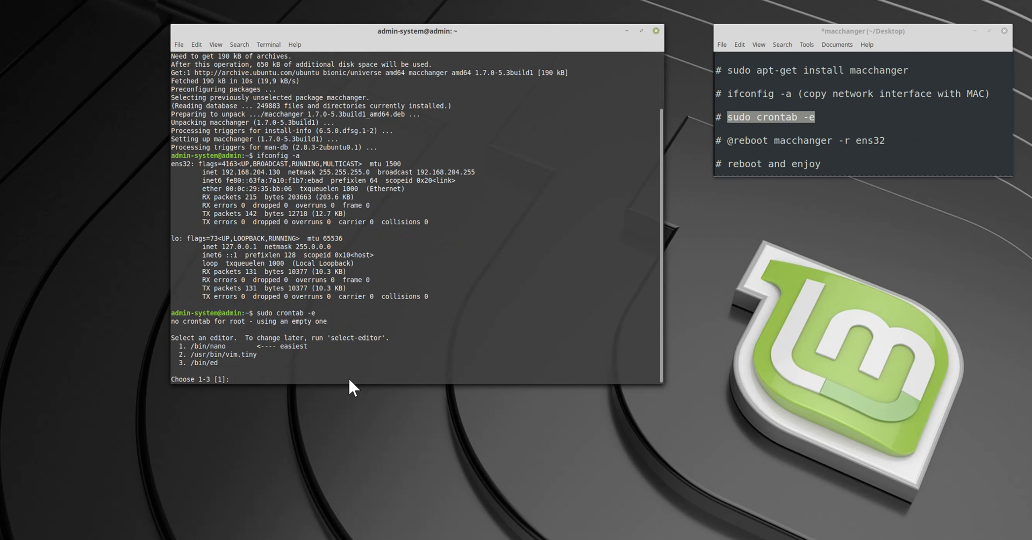
{"action": "type", "text": "1"}
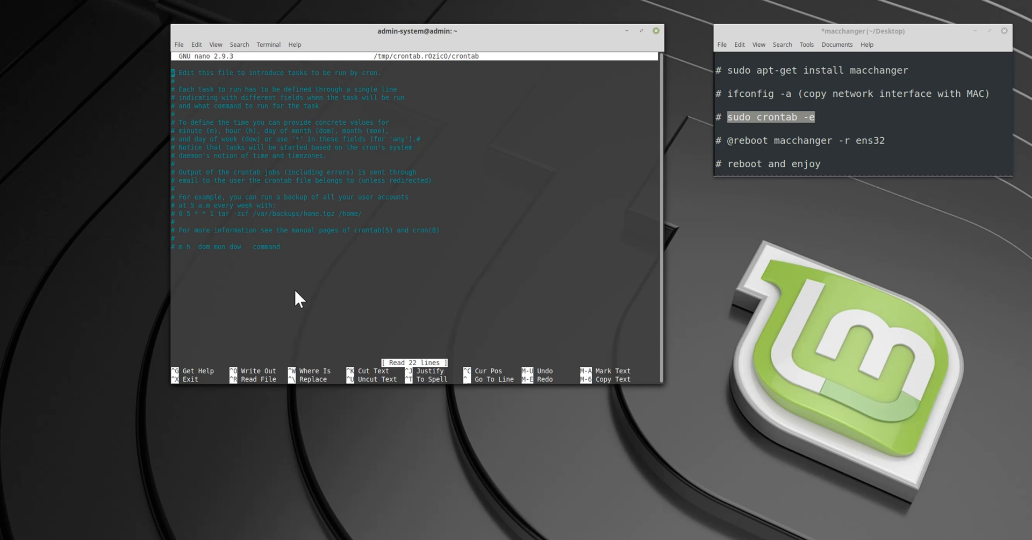
{"action": "mouse_move", "coordinate": [732, 148]}
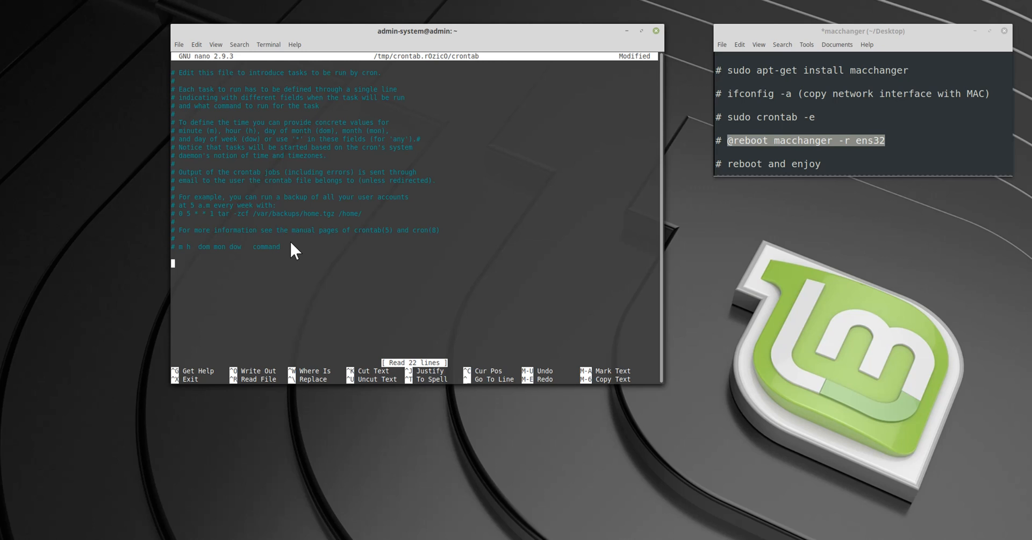
{"action": "type", "text": "@reboot"}
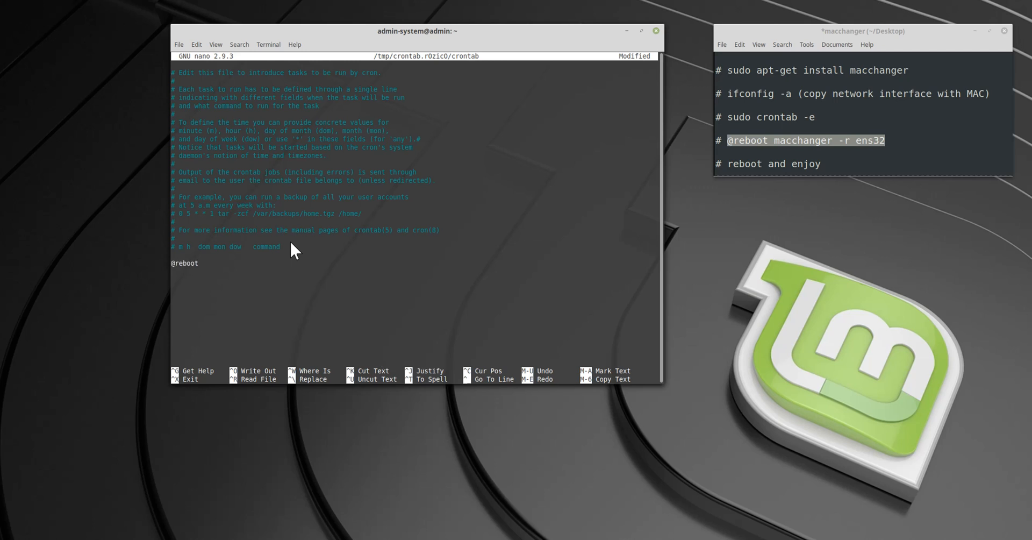
{"action": "type", "text": "macchanger -r"}
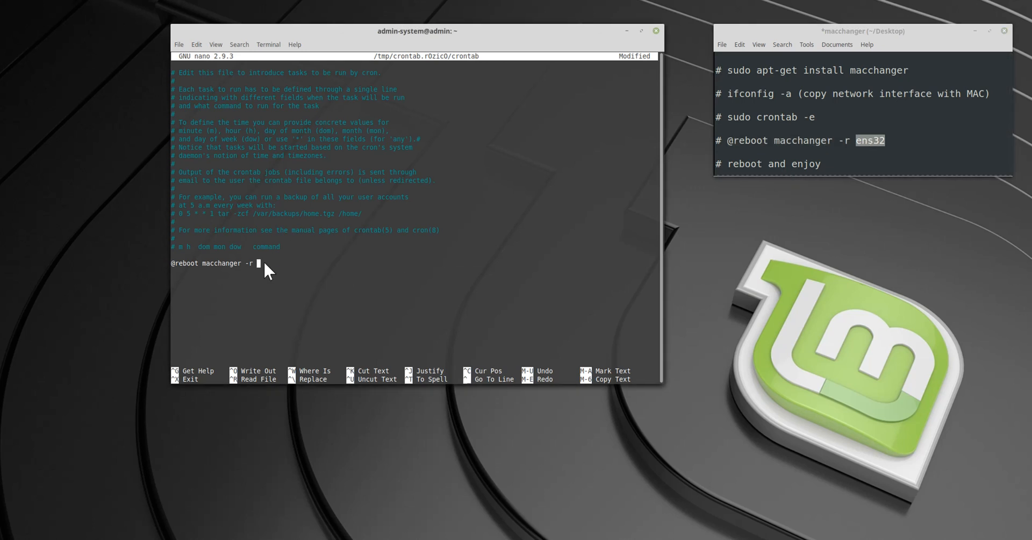
{"action": "type", "text": "ens32"}
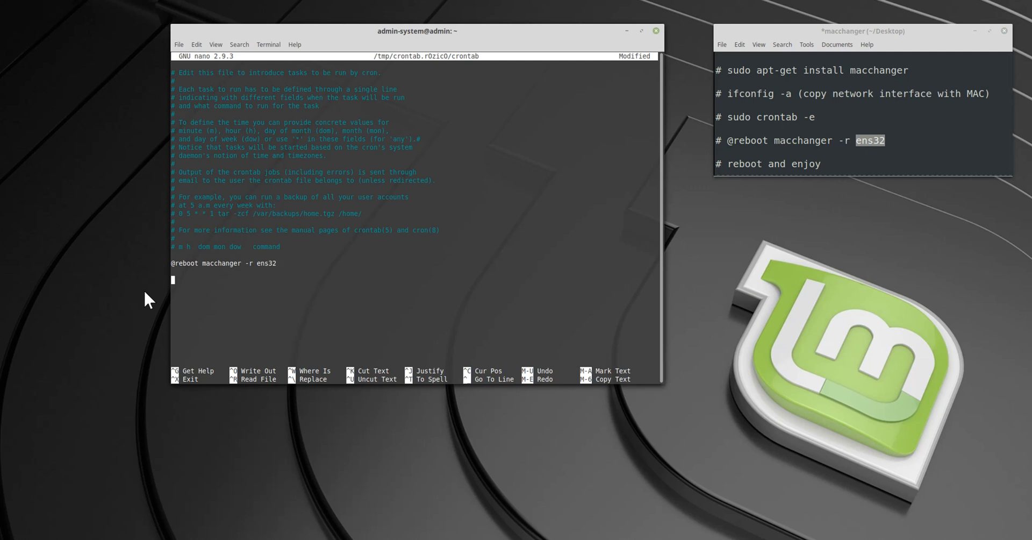
{"action": "mouse_move", "coordinate": [206, 284]}
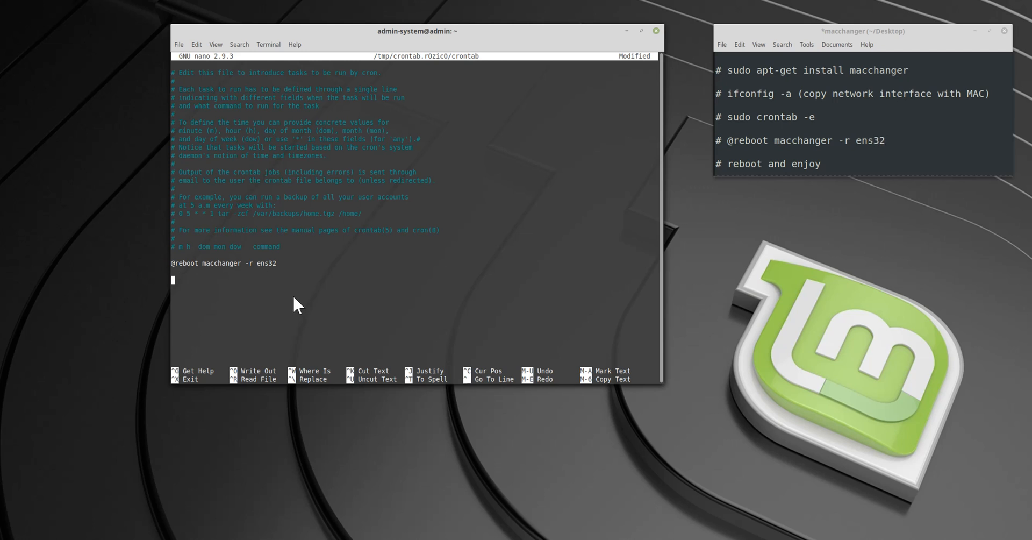
{"action": "key", "text": "ctrl+o"}
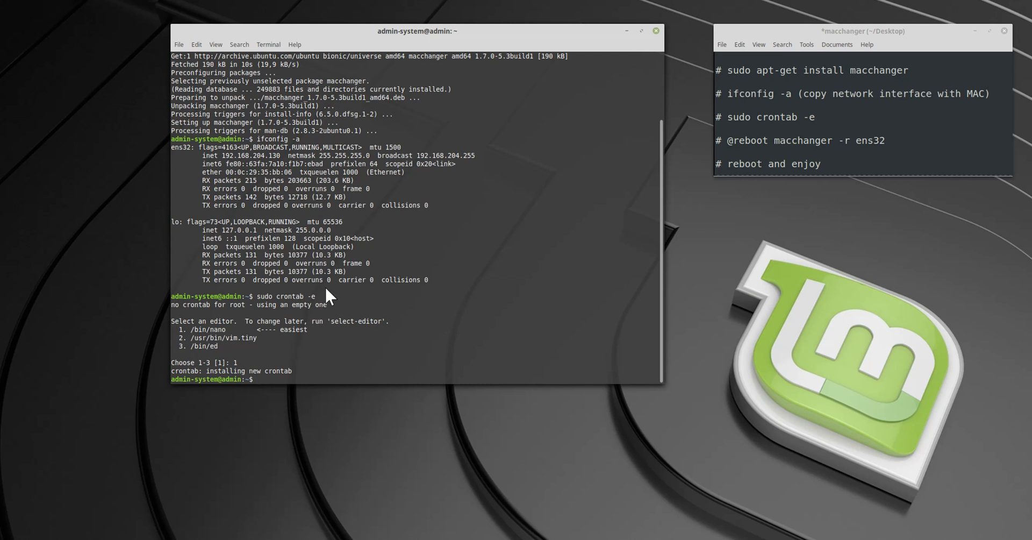
{"action": "mouse_move", "coordinate": [773, 329]}
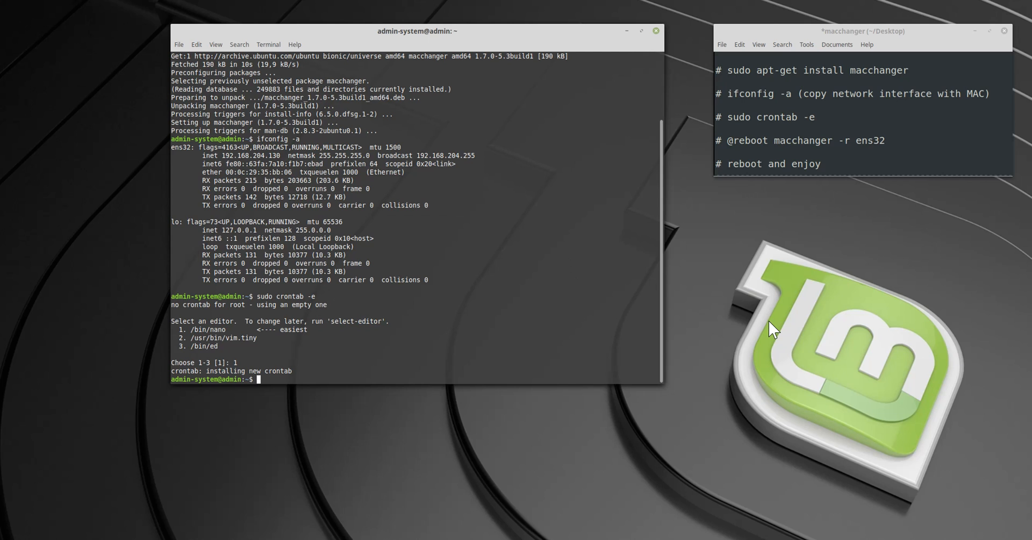